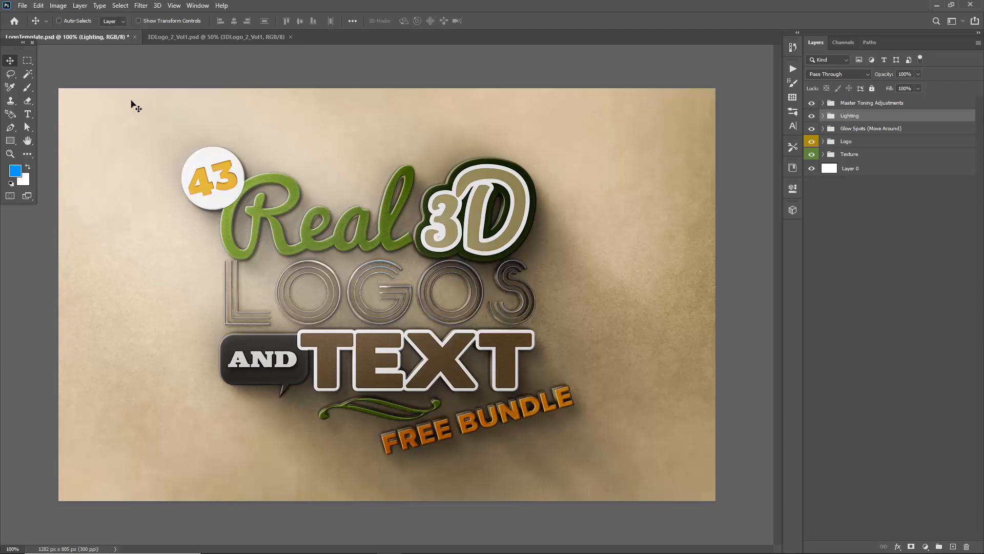
mouse_move(170, 44)
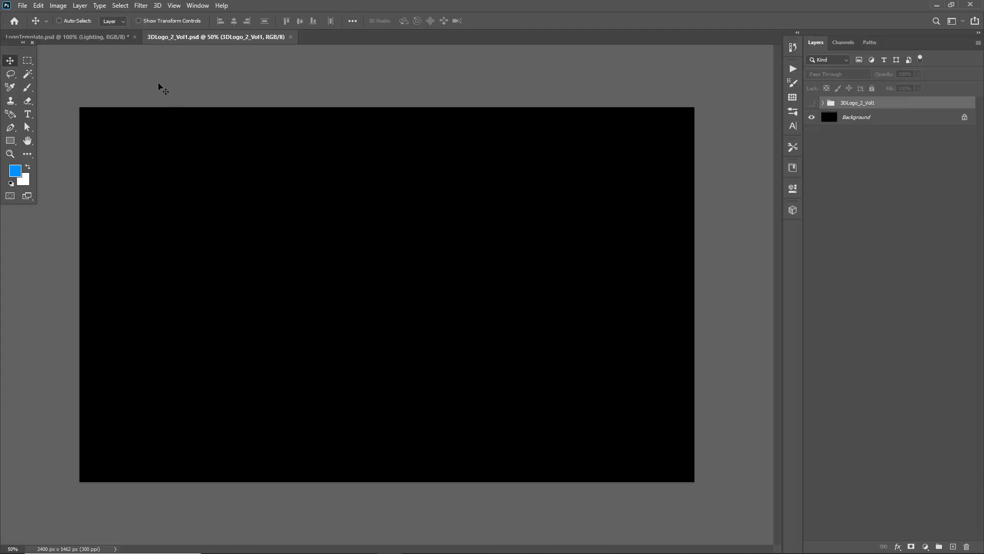
mouse_move(424, 227)
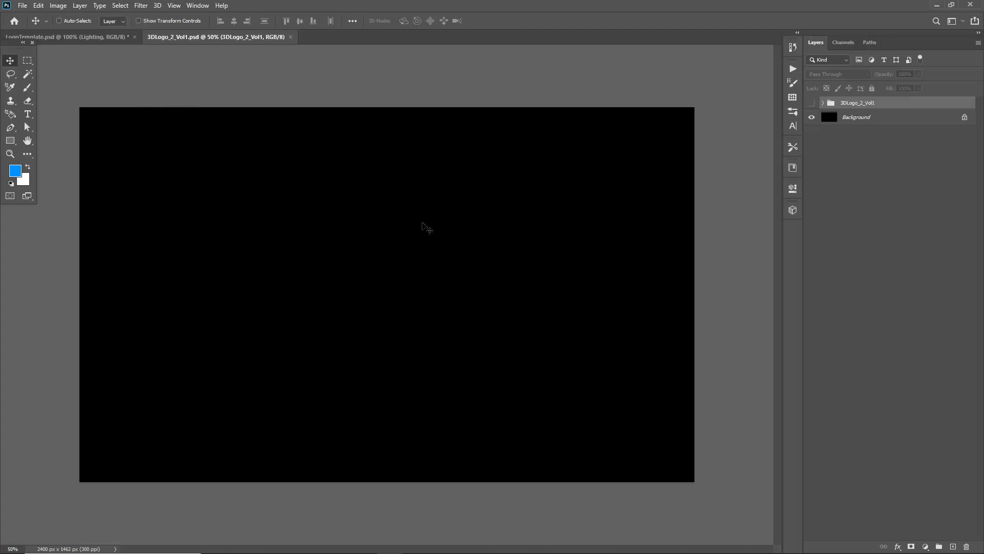
mouse_move(464, 208)
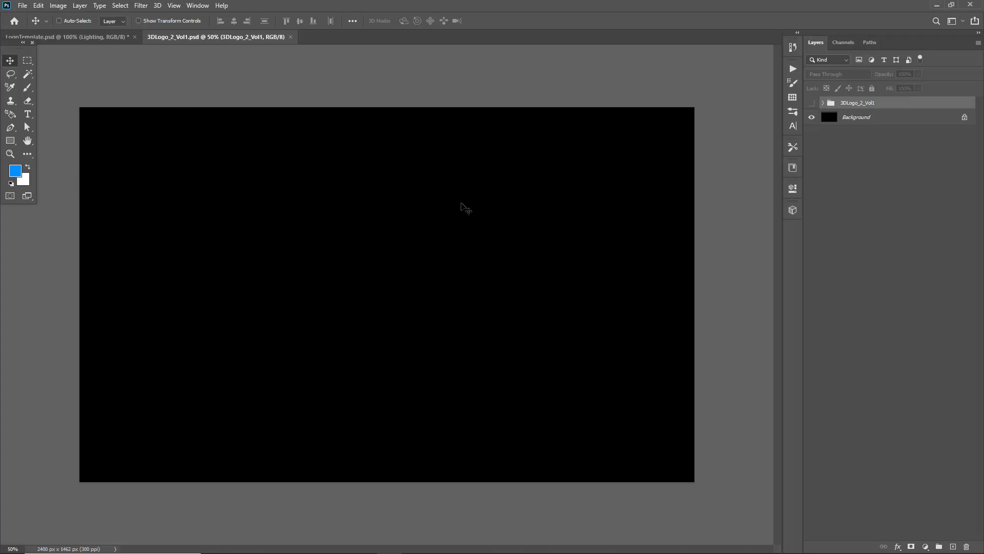
mouse_move(814, 106)
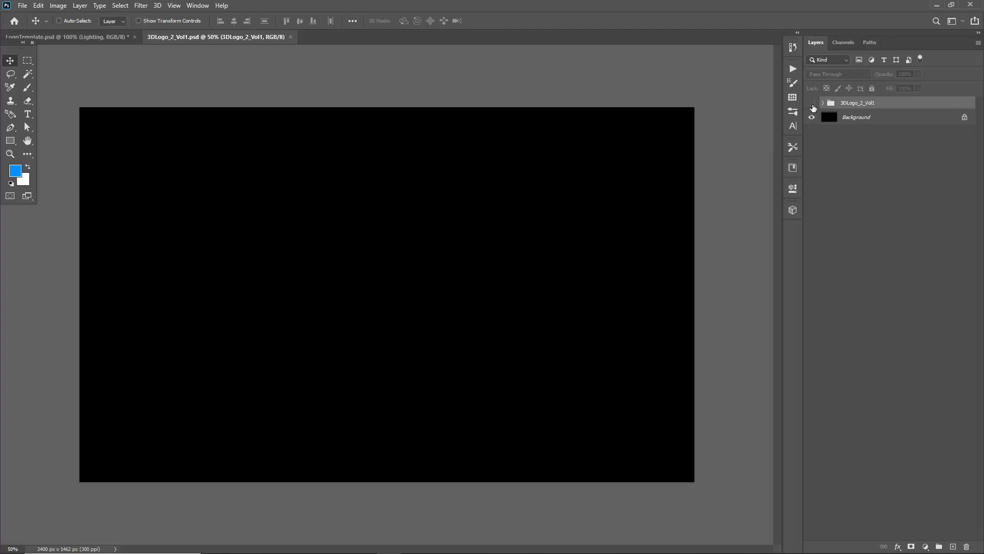
Show the 3DLogo_2_Vol1 group and select the <--REPLACE ME! smart object layer
left_click(822, 103)
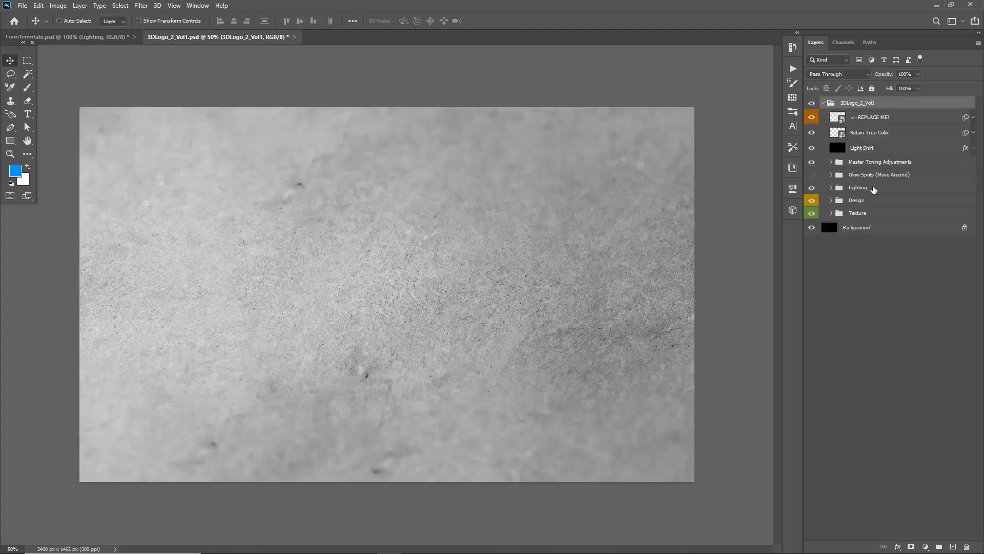
left_click(870, 117)
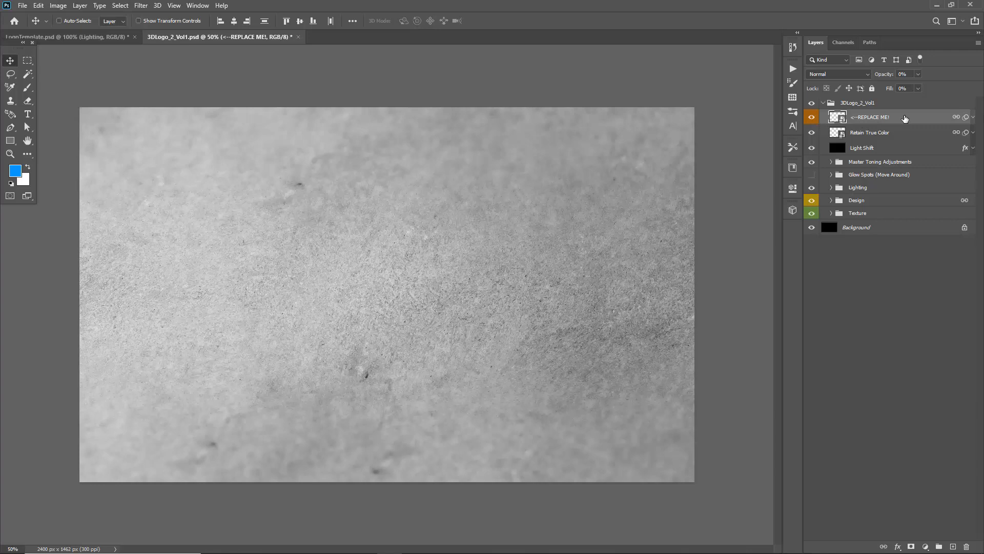
mouse_move(838, 118)
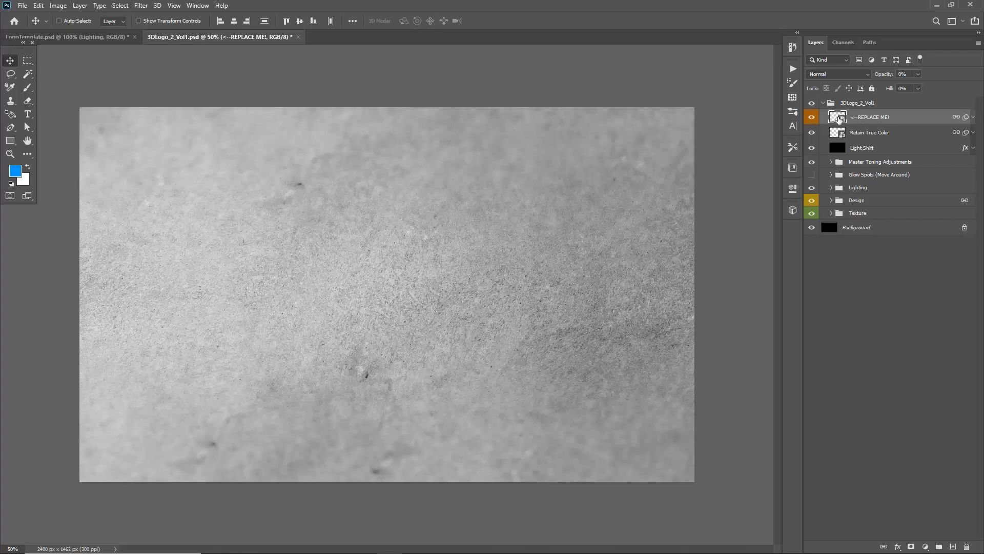
Open the <--REPLACE ME! contents as Layer 12.psb, checking the mockup tab in between
double_click(838, 117)
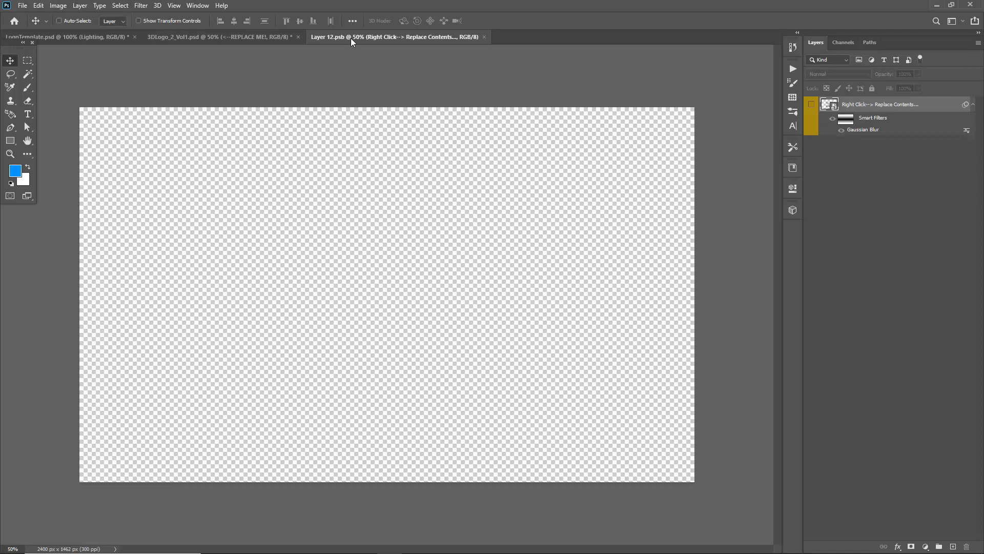
mouse_move(446, 181)
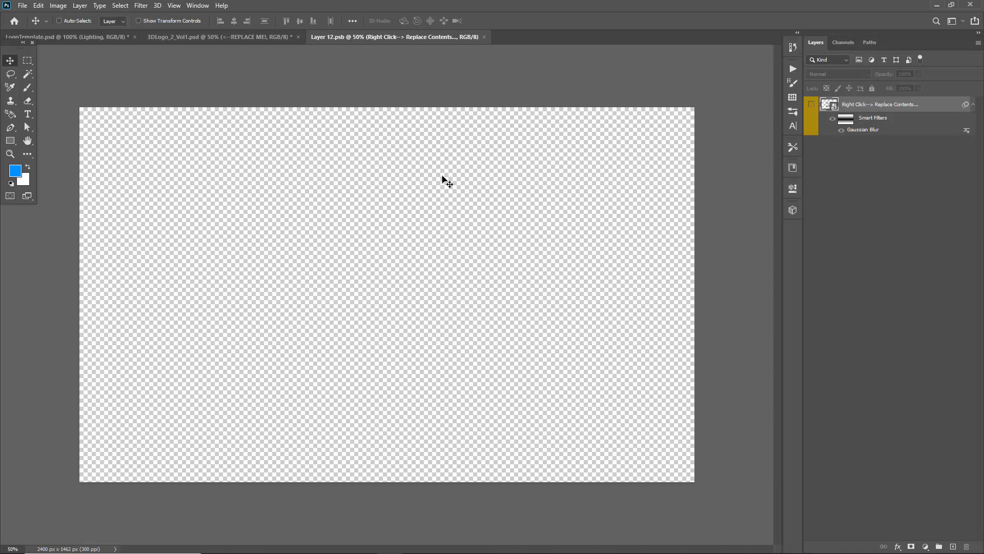
mouse_move(370, 312)
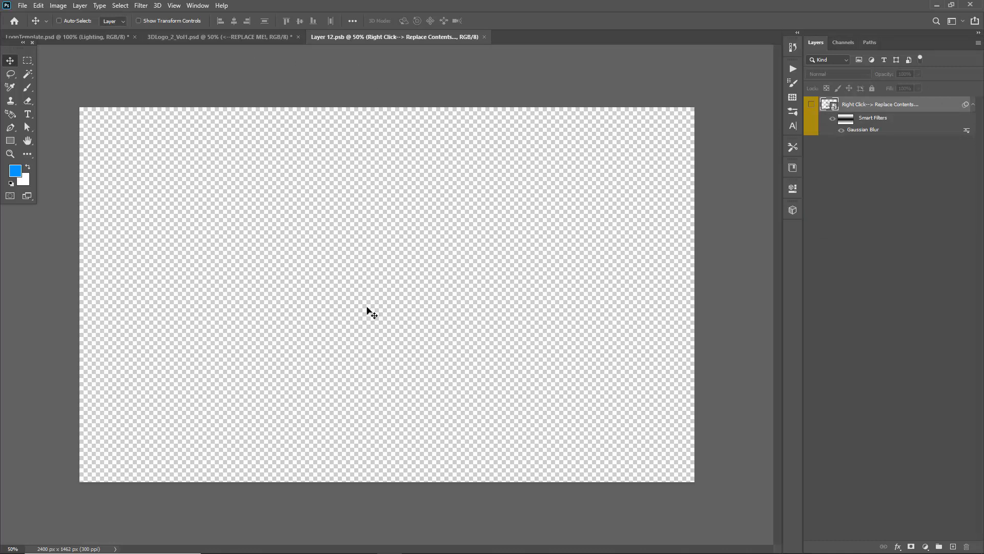
mouse_move(469, 307)
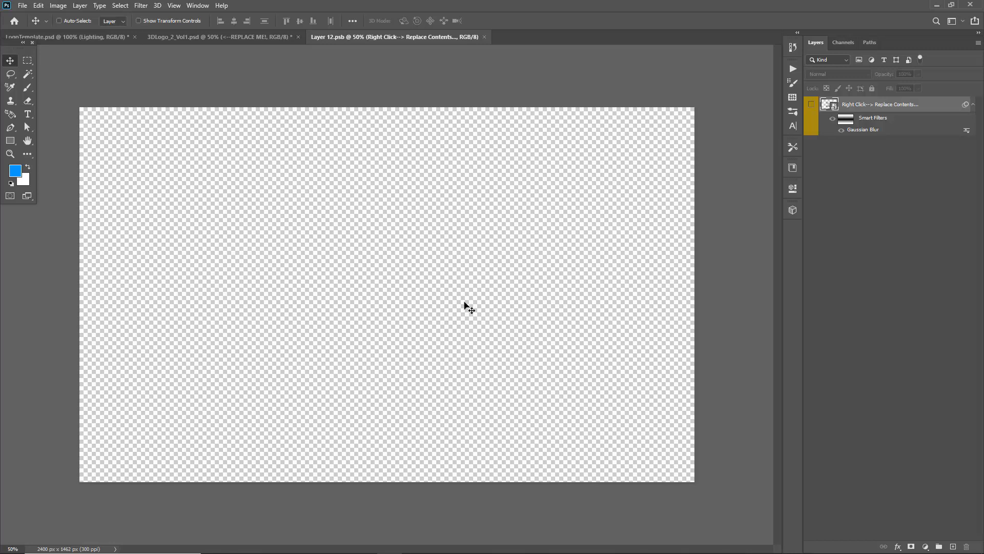
left_click(220, 37)
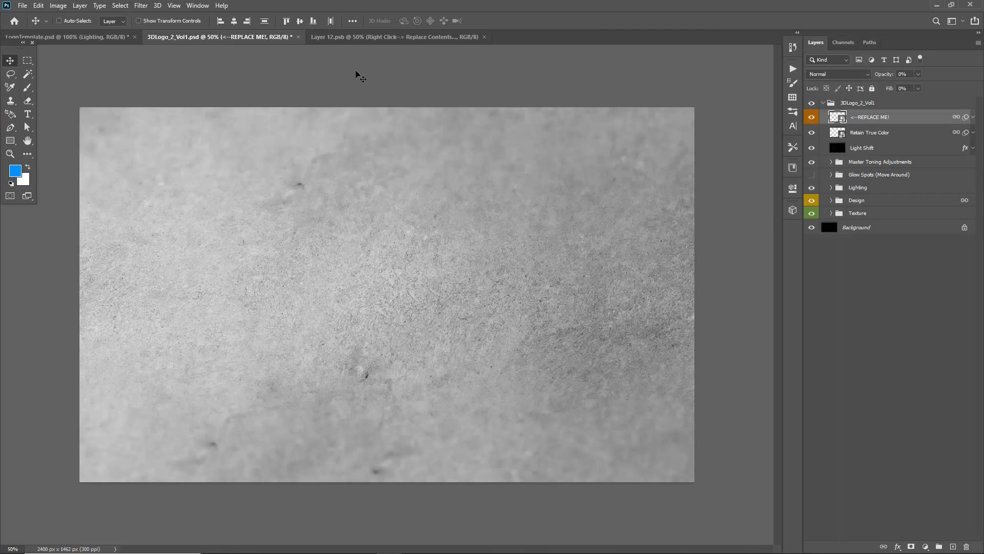
left_click(396, 36)
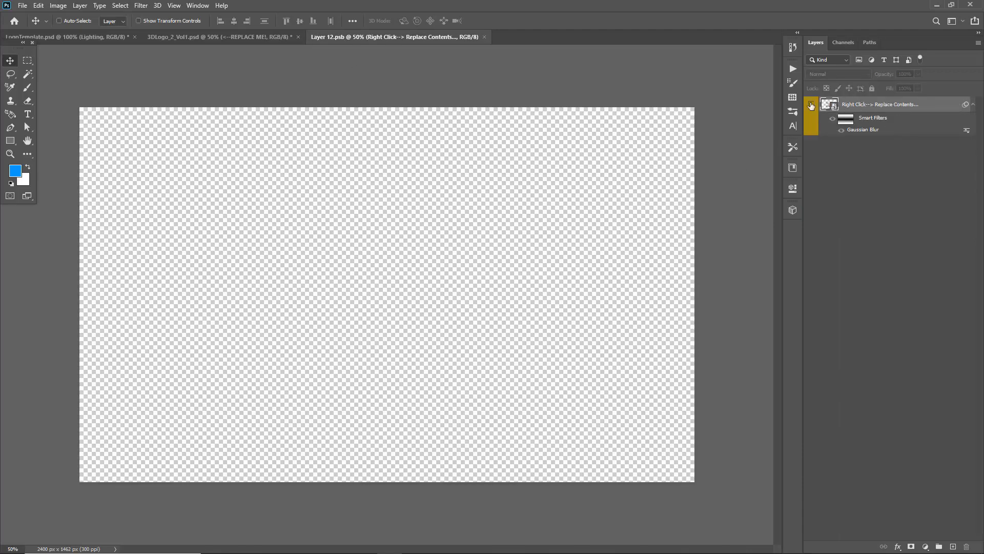
Reveal the Real 3D Logos and Text VOL1 artwork layer, then reopen the smart object contents
left_click(812, 104)
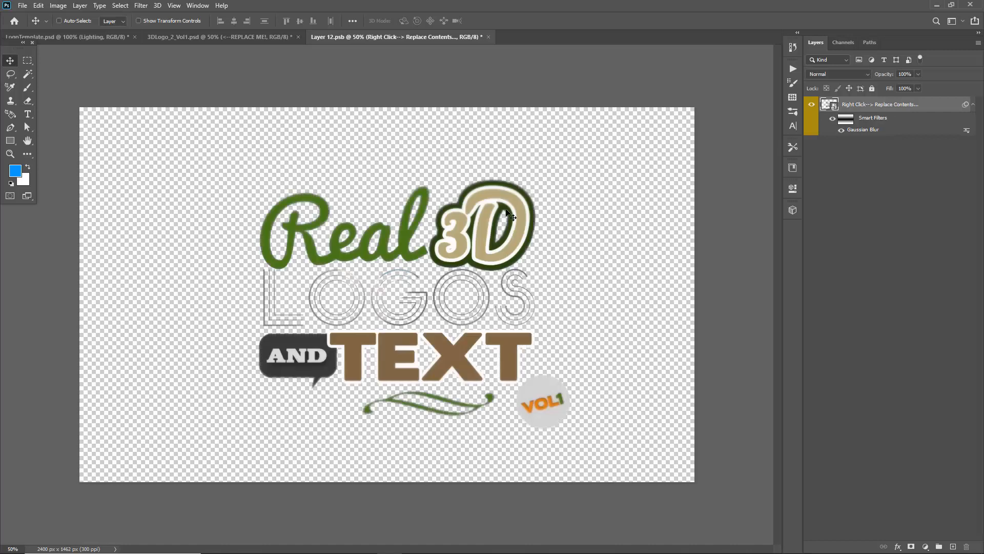
mouse_move(446, 192)
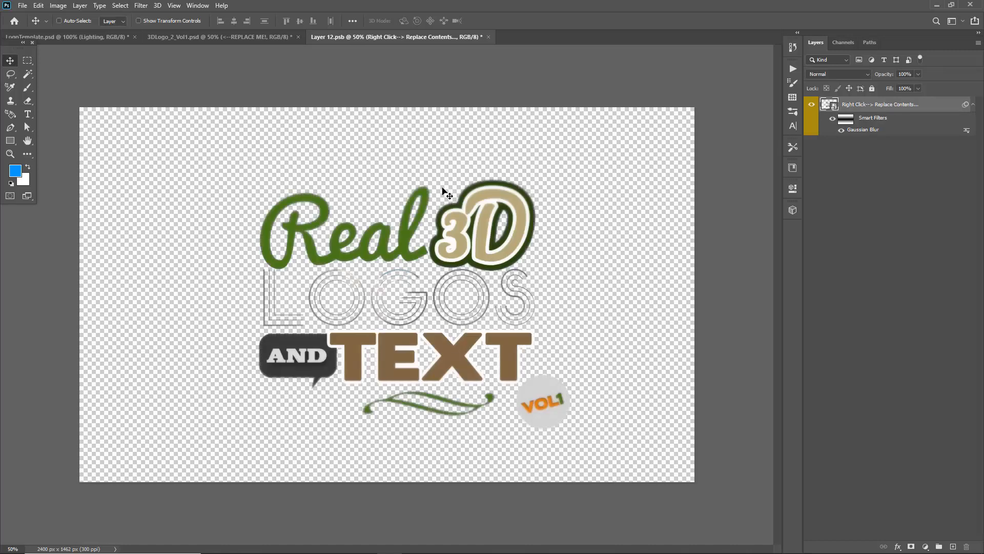
mouse_move(364, 206)
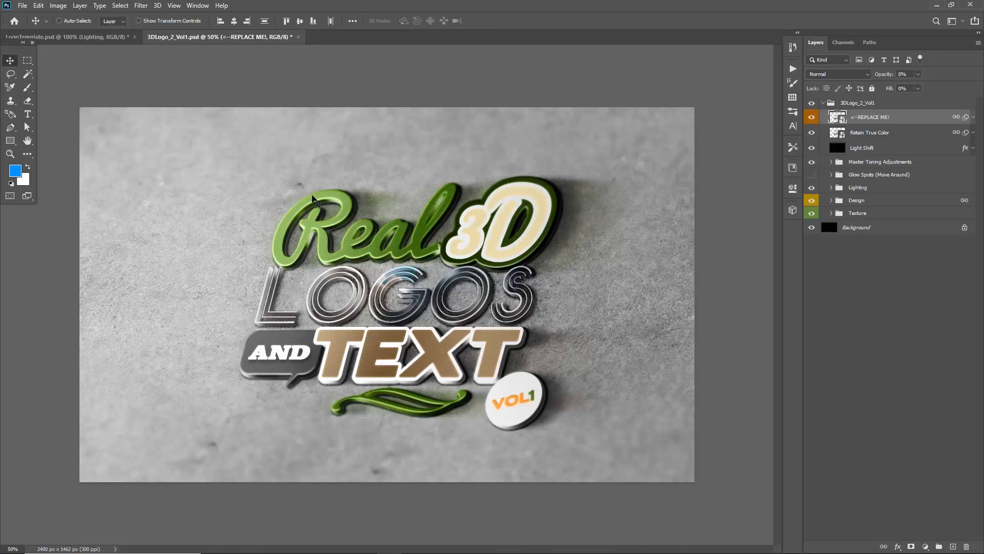
mouse_move(358, 188)
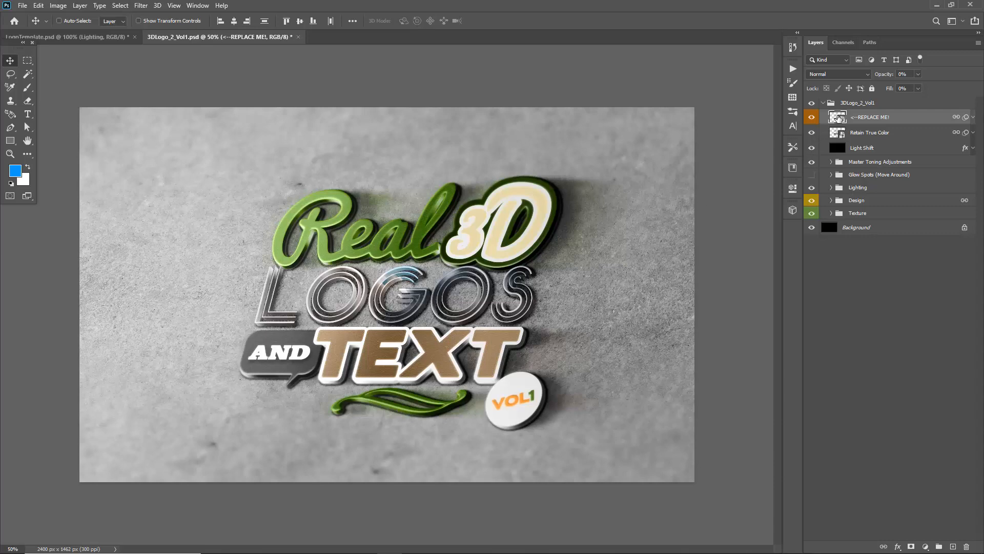
double_click(838, 117)
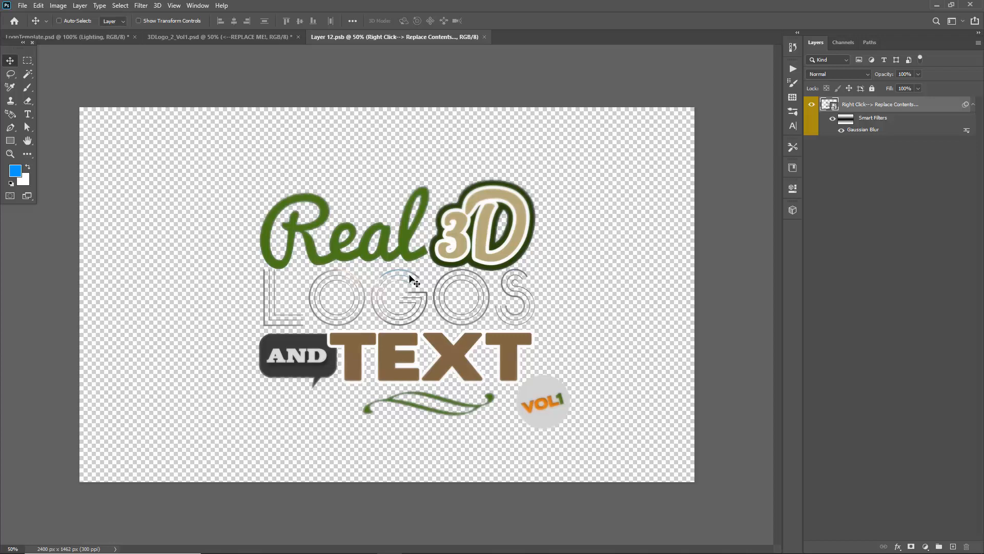
mouse_move(757, 206)
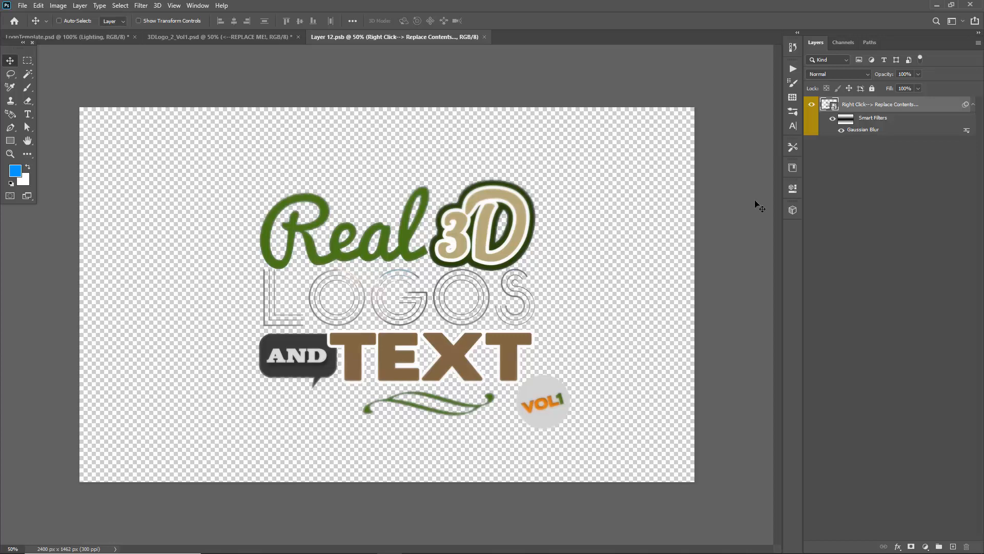
Choose Replace Contents on the smart object layer to bring up the Replace File dialog
right_click(878, 104)
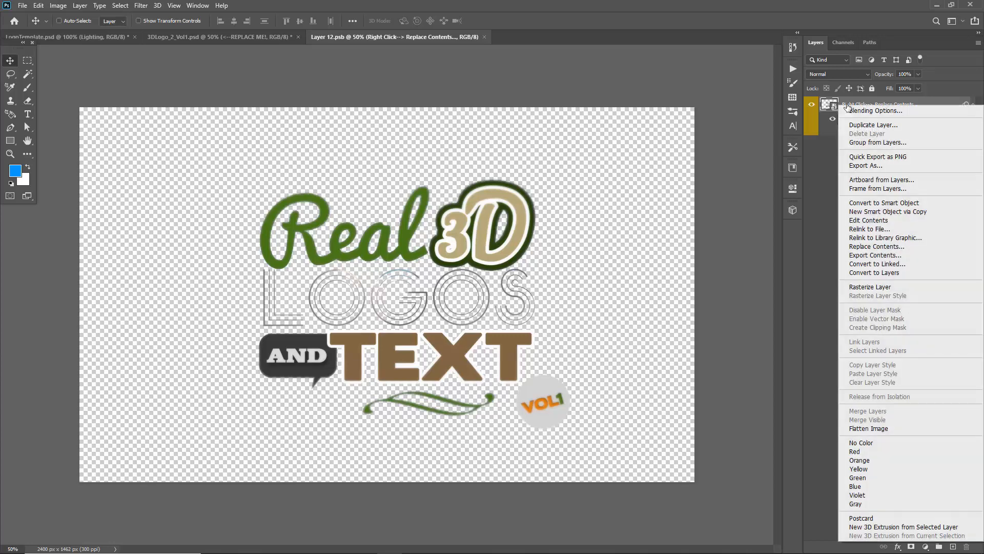
mouse_move(885, 246)
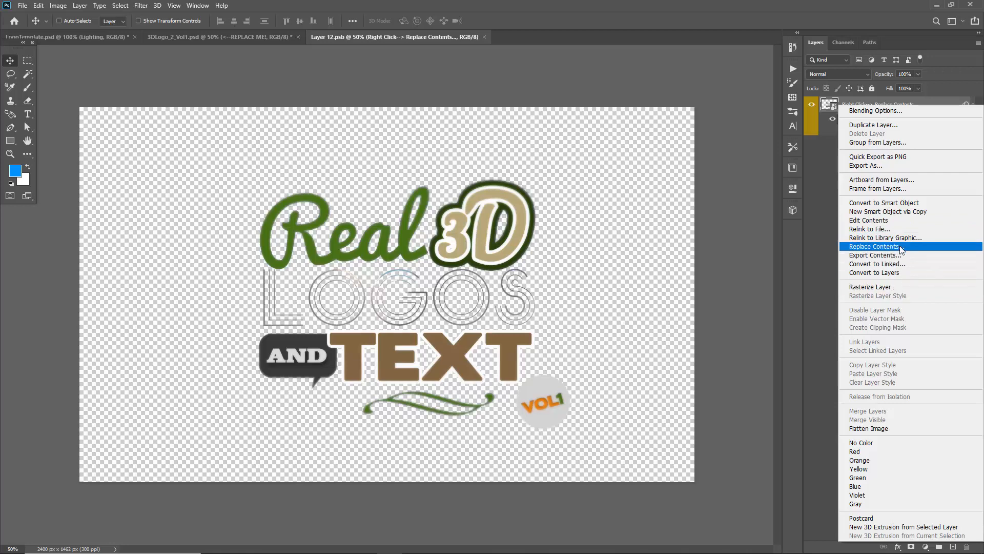
left_click(873, 246)
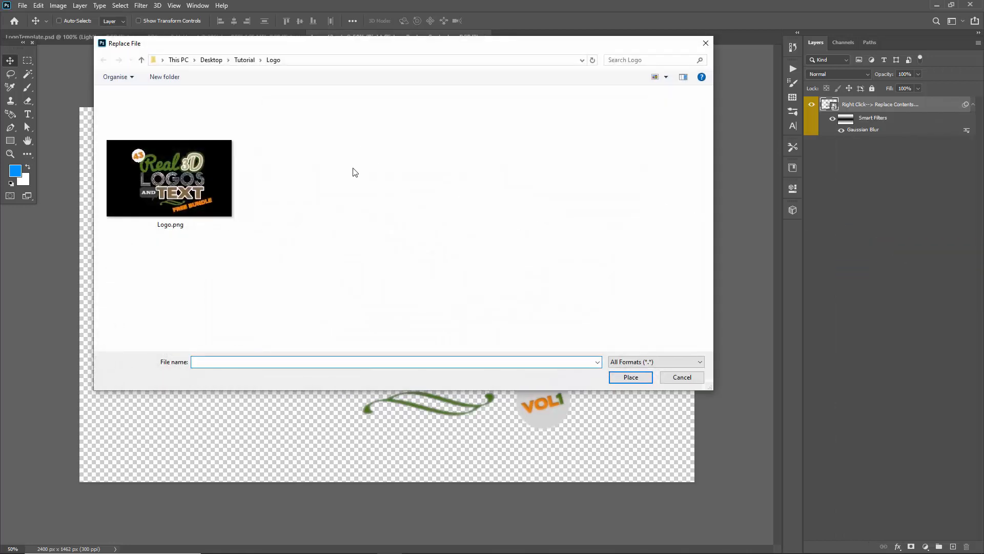
mouse_move(175, 272)
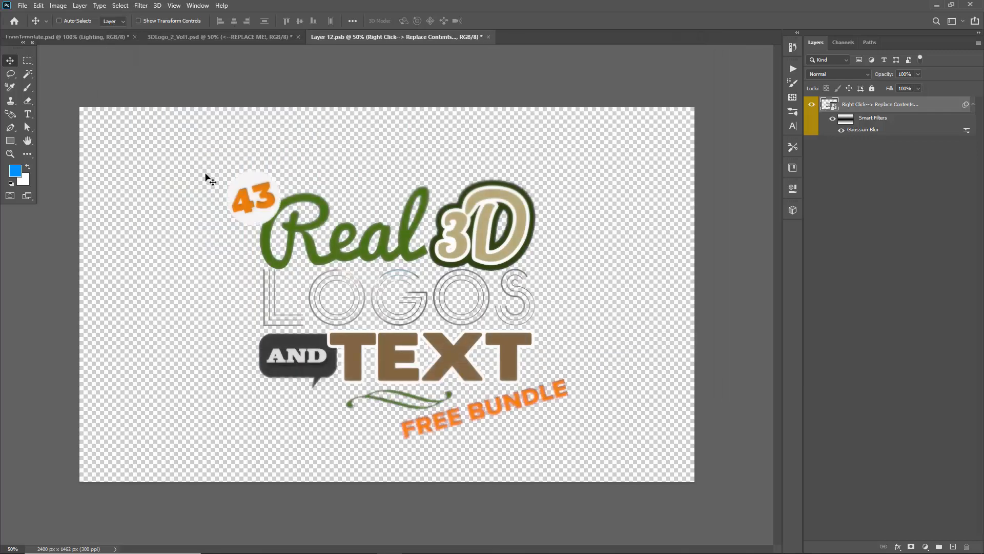
mouse_move(361, 166)
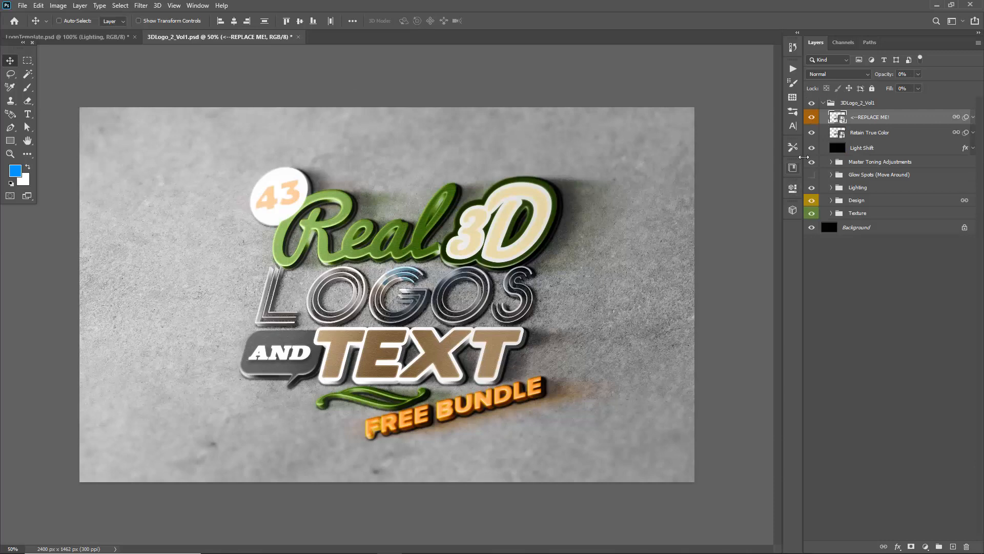
In Layer 12.psb, hide the logo layer and add a new empty Layer 1
double_click(838, 117)
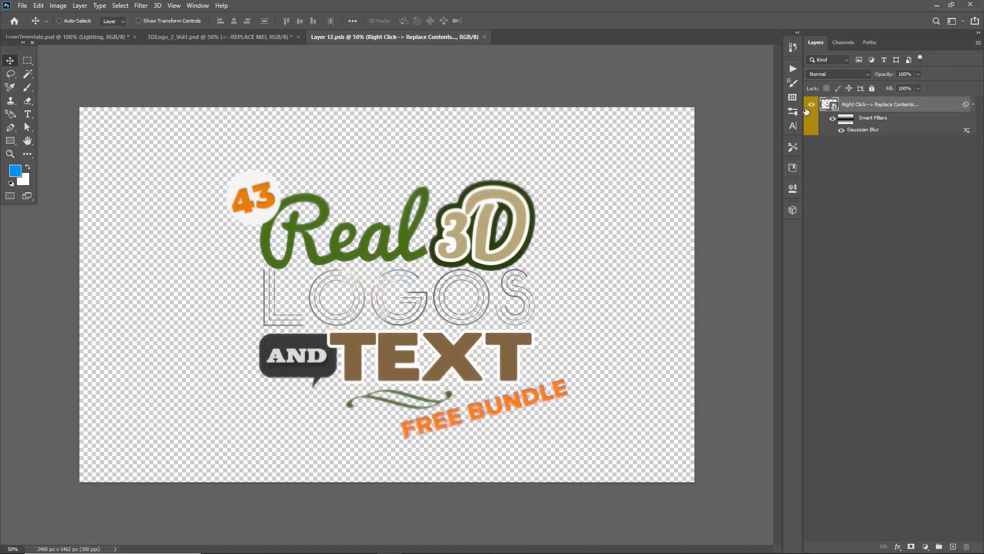
left_click(811, 104)
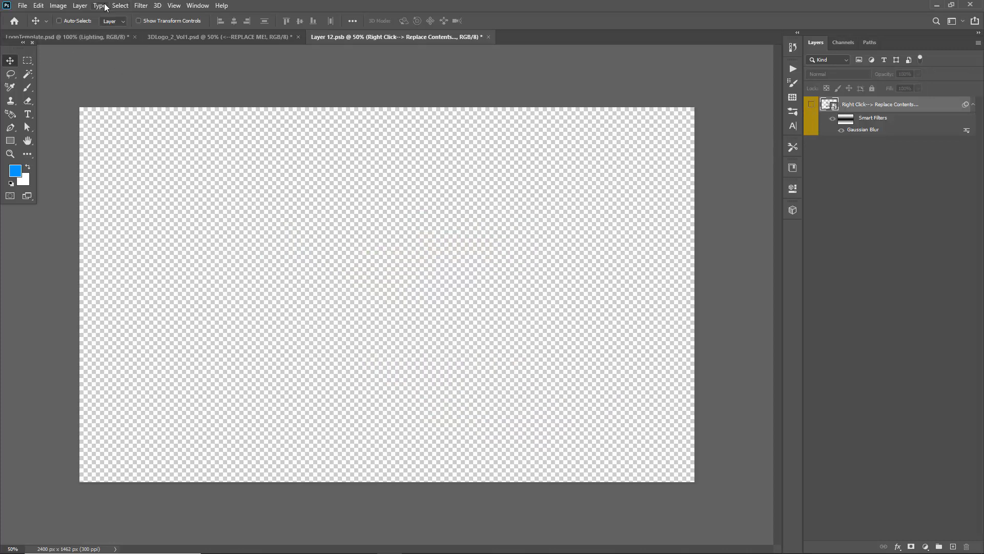
left_click(80, 5)
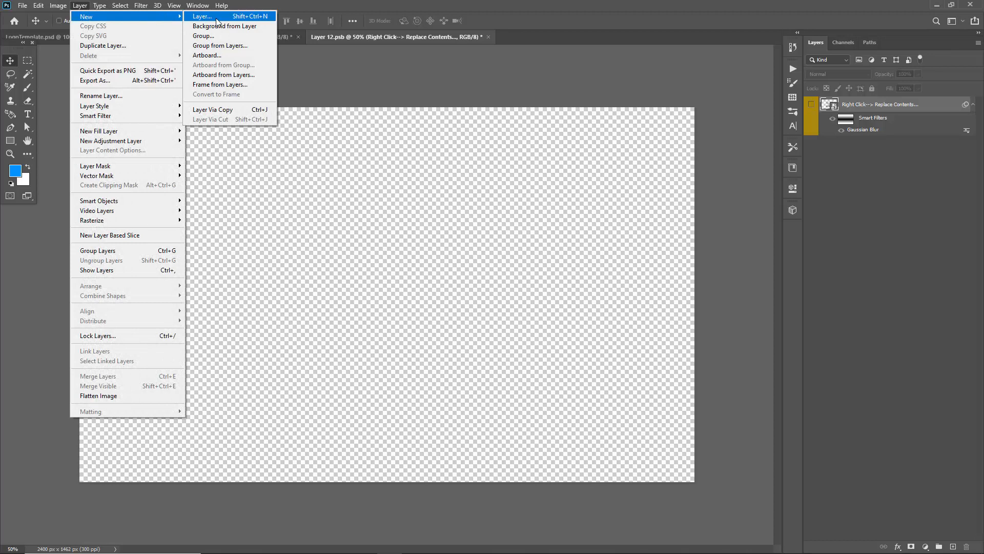
left_click(202, 16)
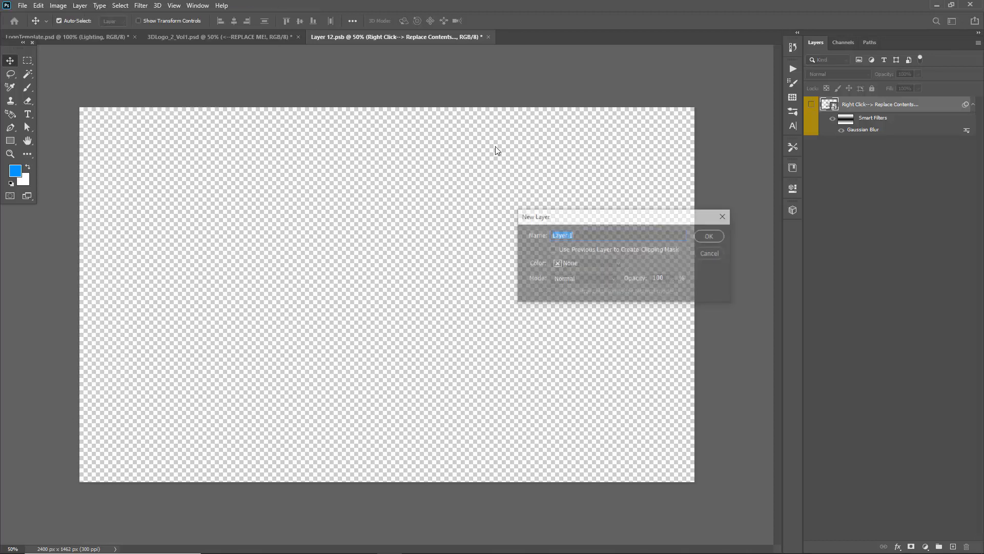
left_click(708, 236)
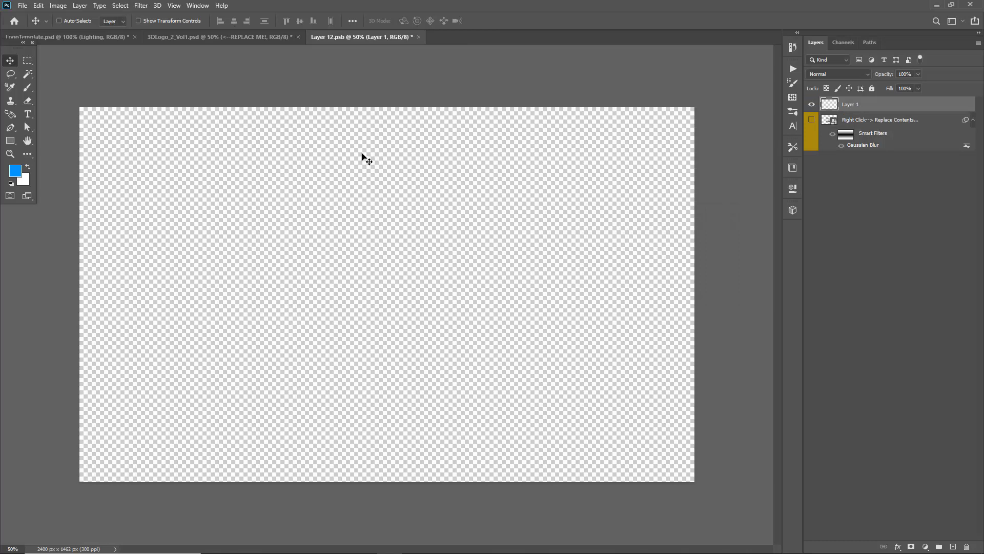
mouse_move(366, 97)
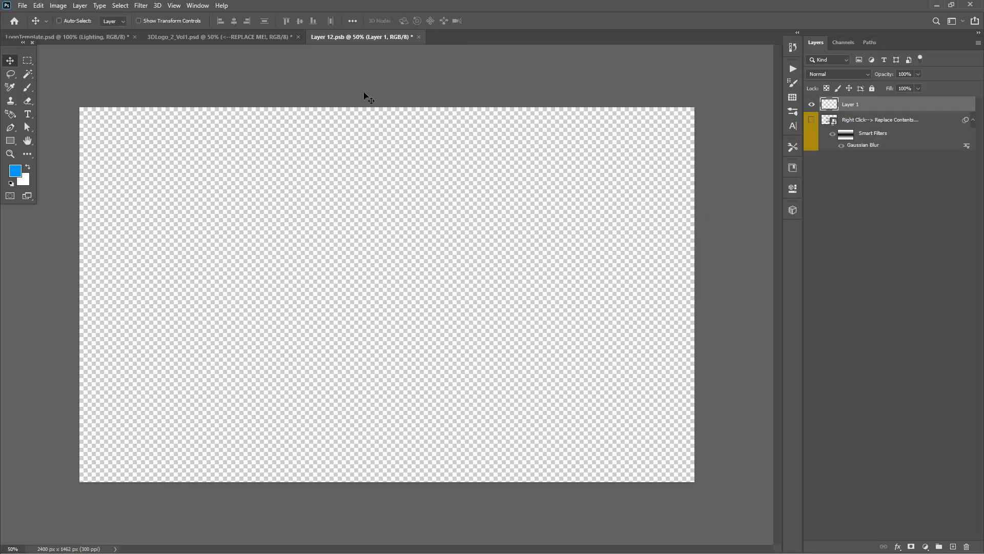
Type SKYLD.COM as a new text layer and centre it on the canvas
left_click(27, 114)
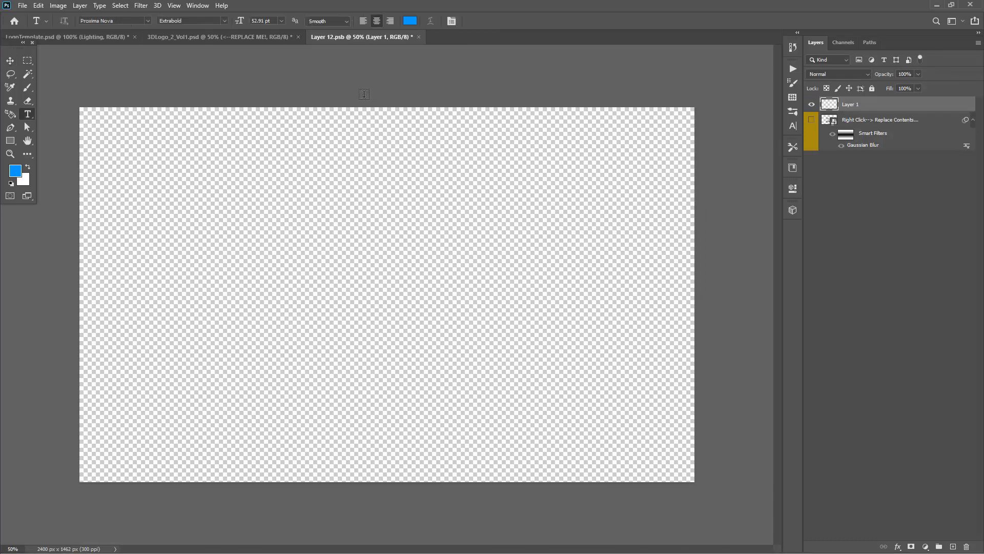
type("rem Ipsum")
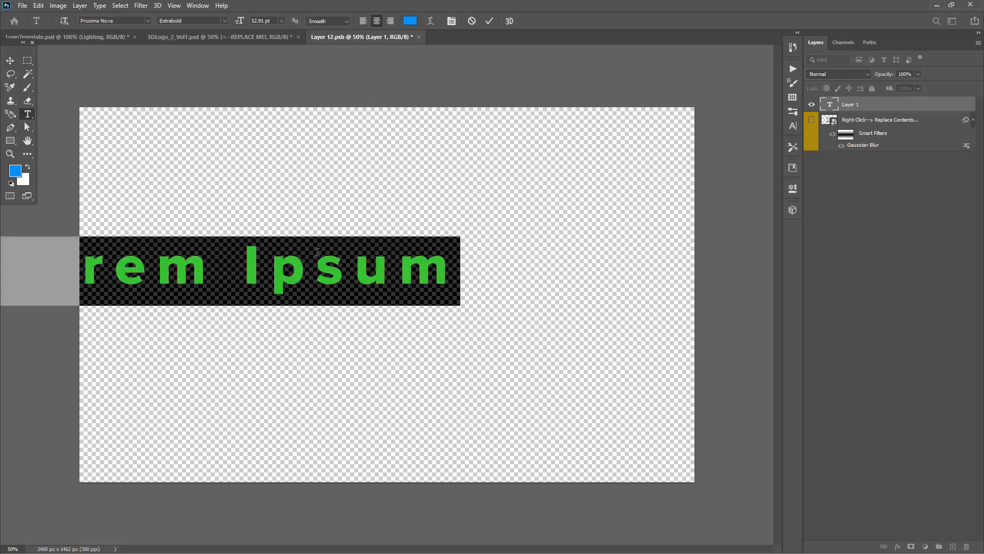
type("KYLD.COM")
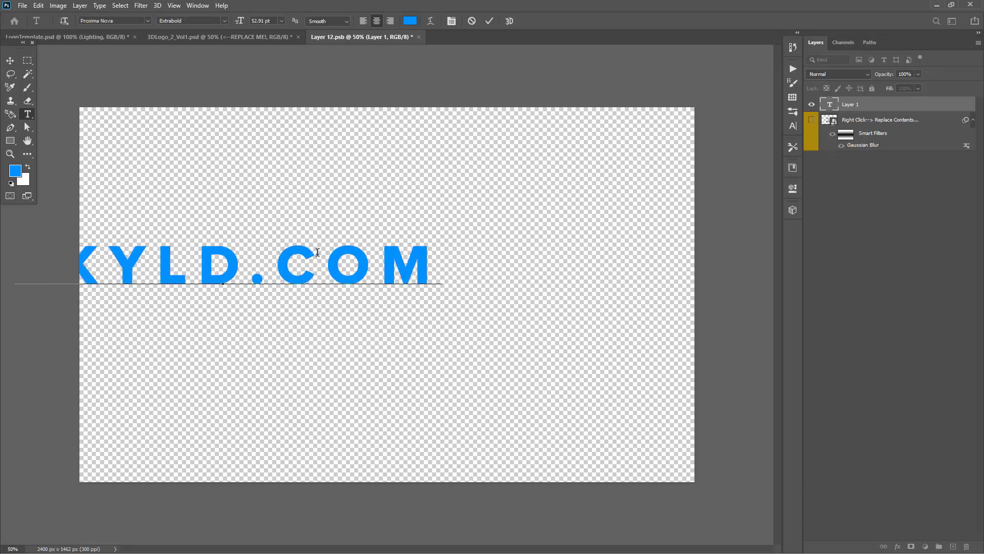
left_click(489, 21)
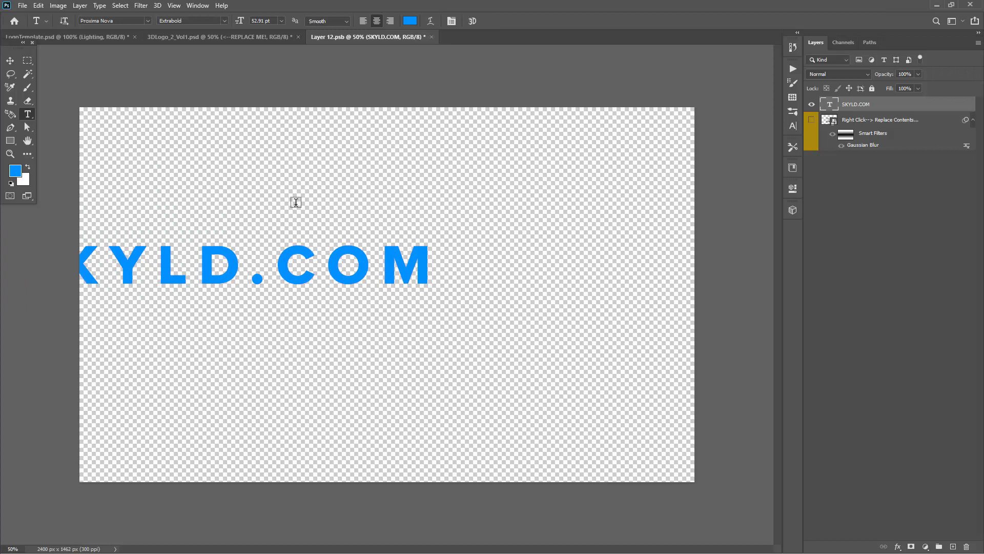
mouse_move(350, 179)
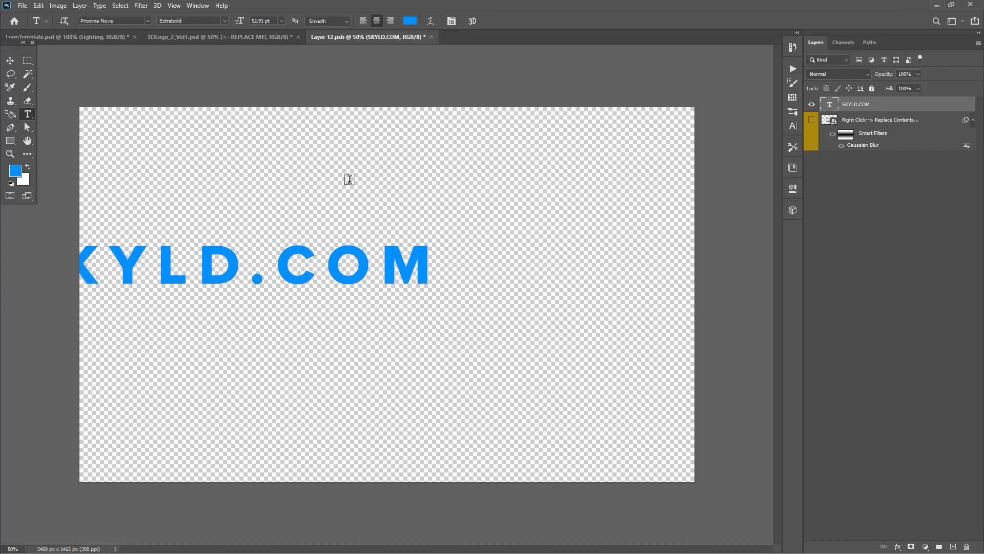
left_click(10, 60)
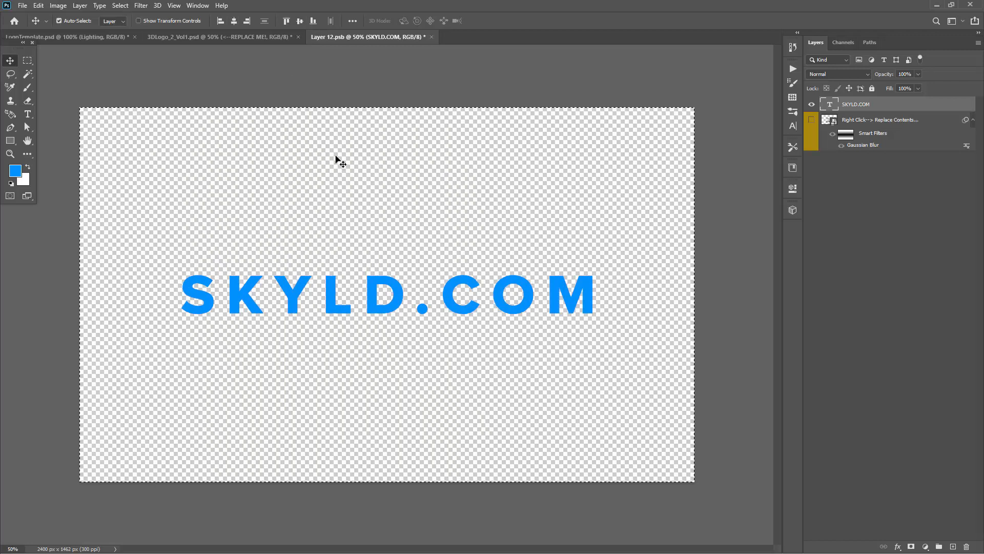
mouse_move(287, 196)
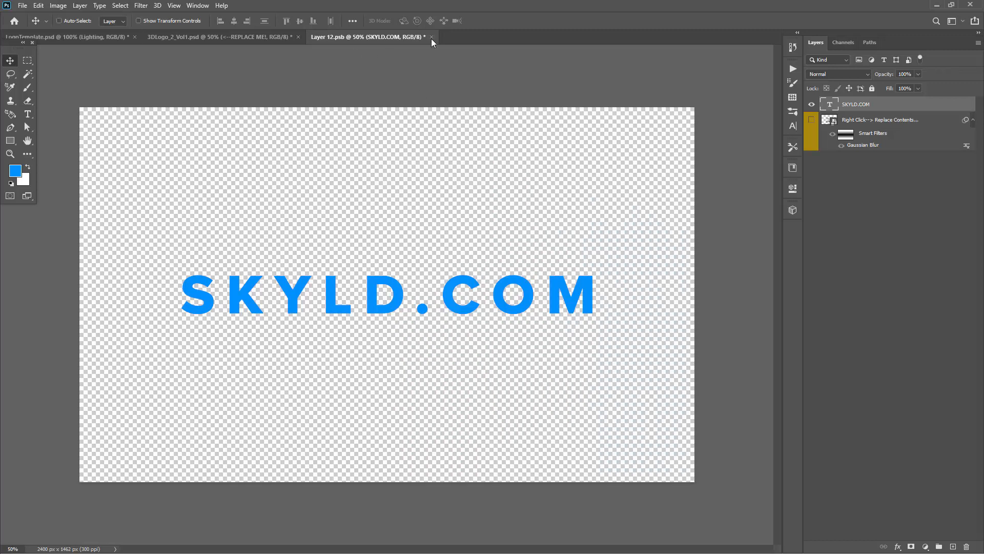
Close and save Layer 12.psb so SKYLD.COM renders on the mockup, then return to it
left_click(431, 36)
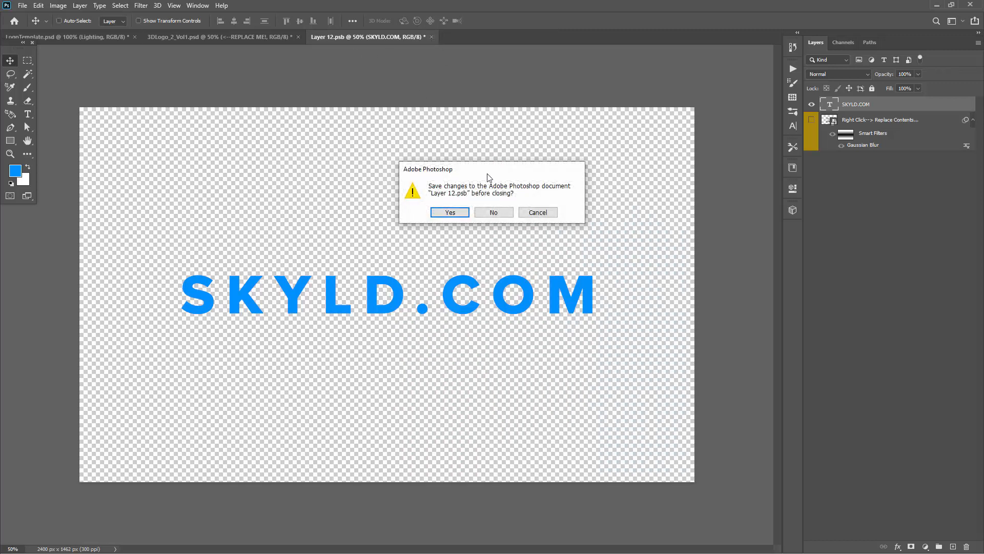
left_click_drag(491, 170, 397, 132)
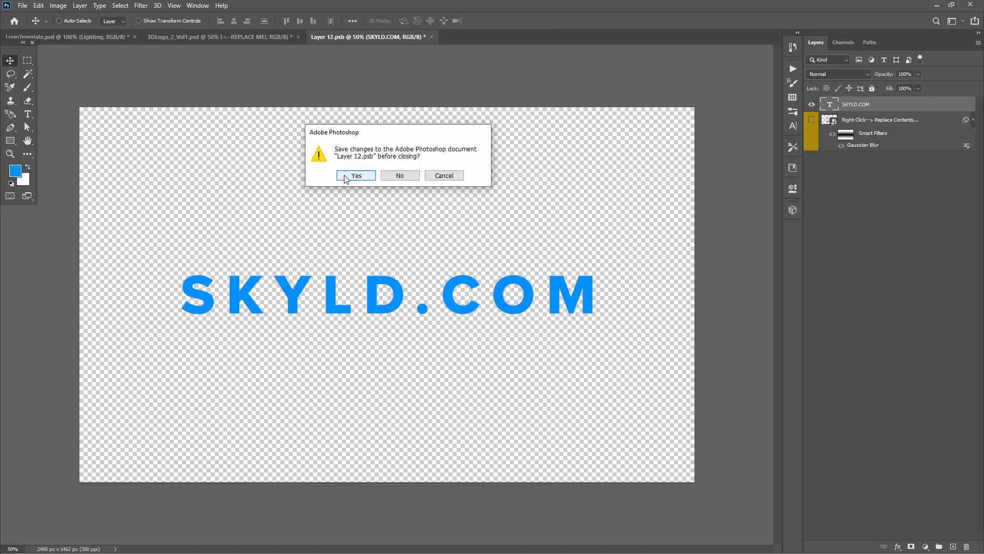
left_click(355, 175)
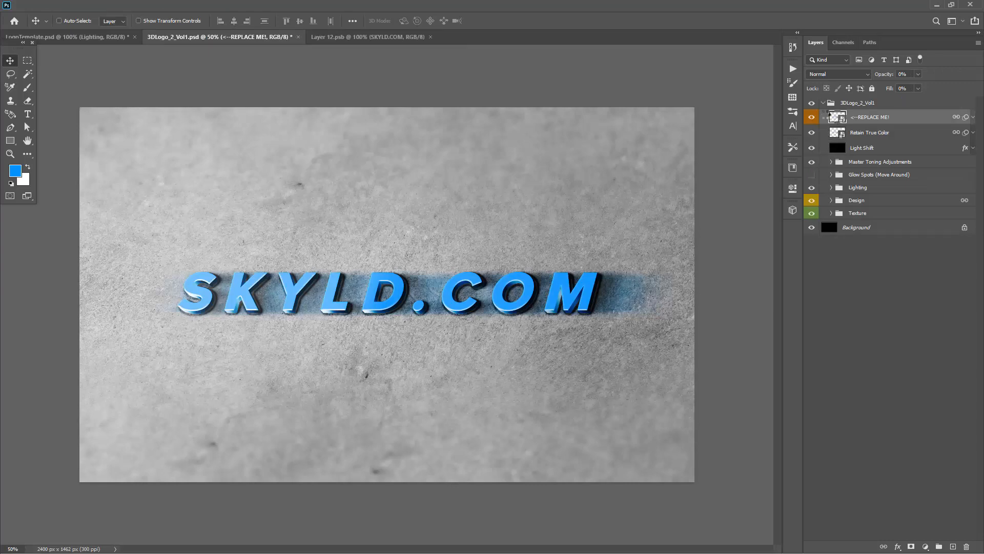
left_click(369, 36)
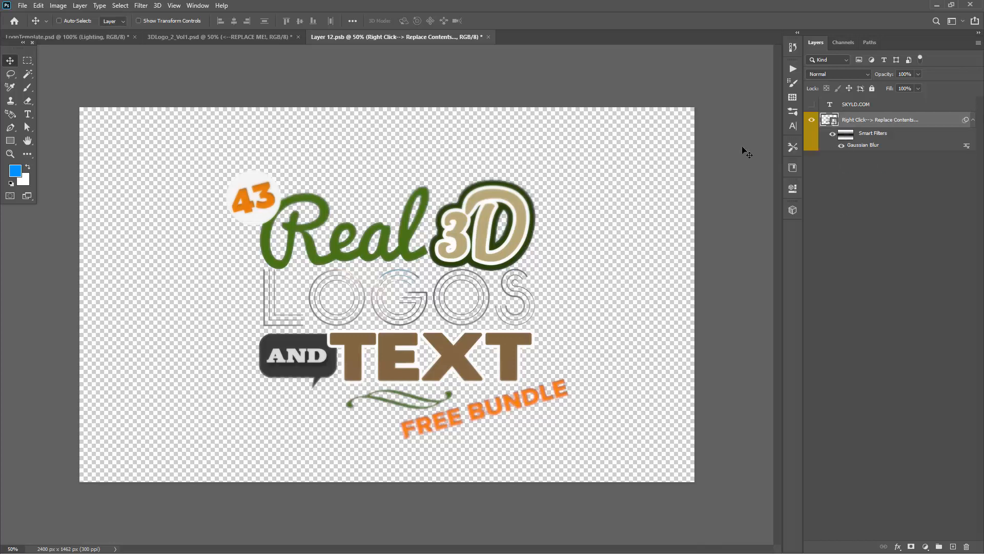
Add a new layer and embed the Real 3D Logos and Text Free Bundle graphic
left_click(811, 119)
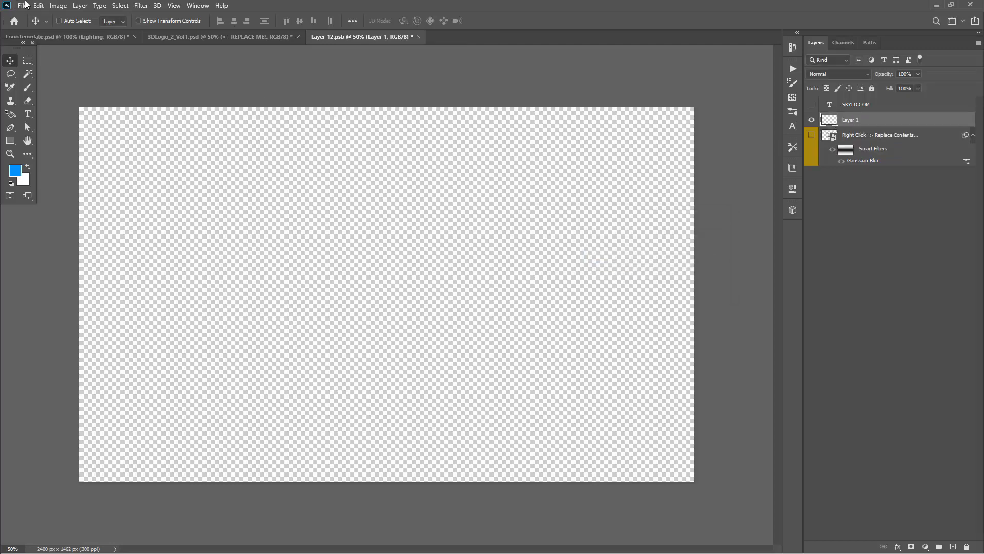
left_click(22, 5)
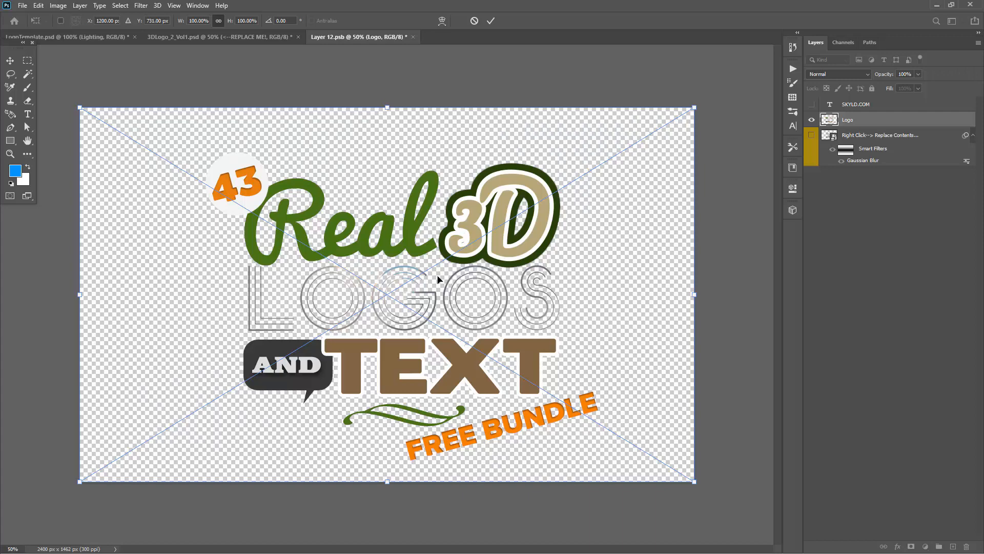
mouse_move(78, 114)
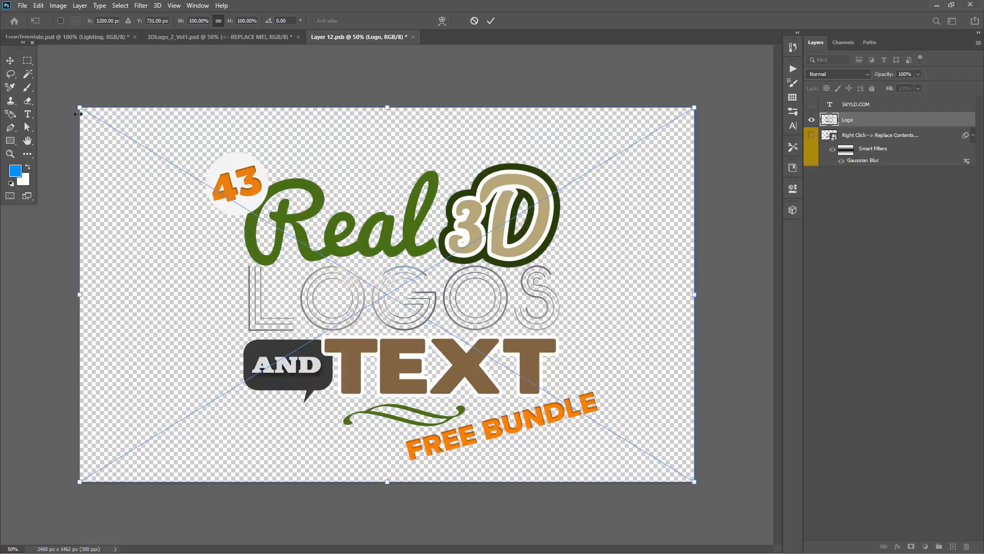
mouse_move(350, 208)
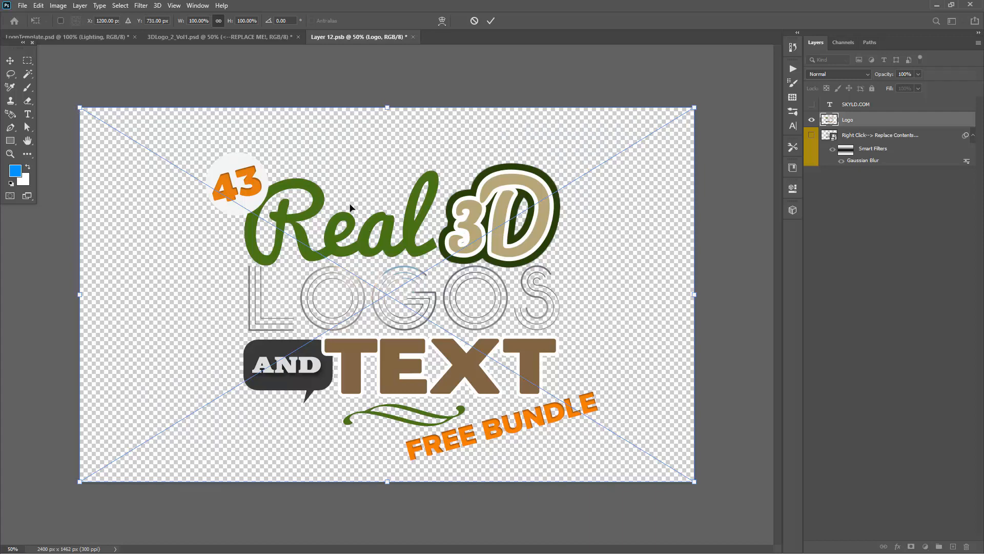
left_click(491, 20)
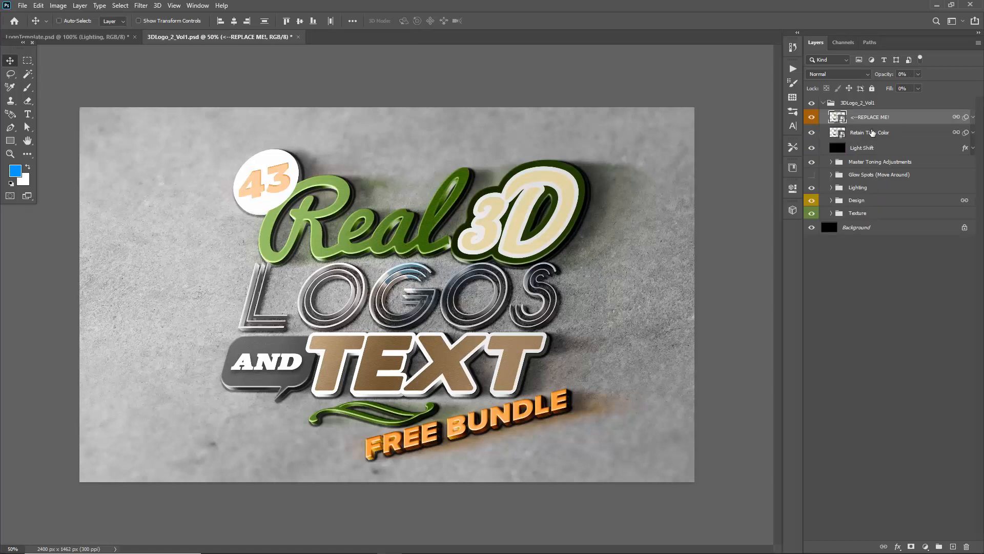
Select the Texture group and expand it to show its texture layers
left_click(857, 212)
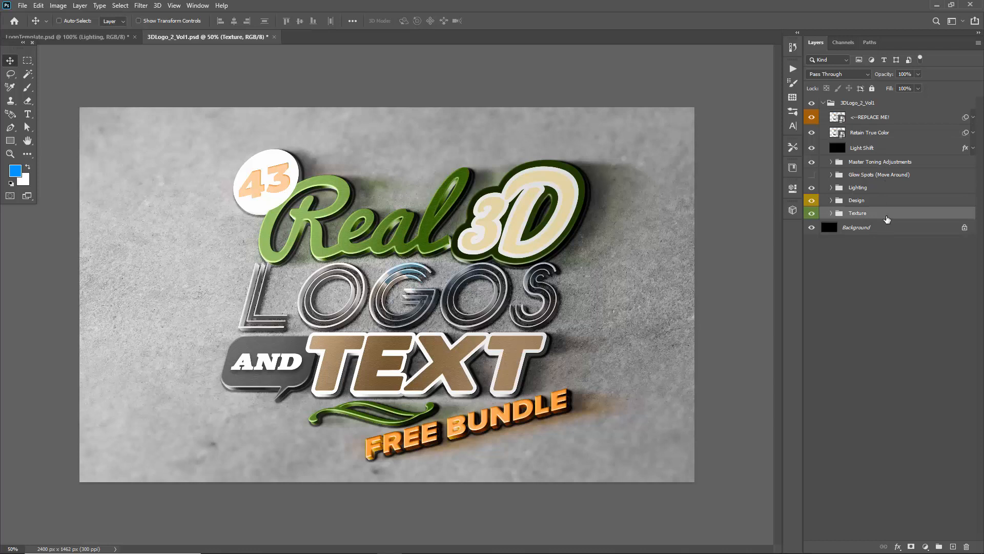
left_click(831, 213)
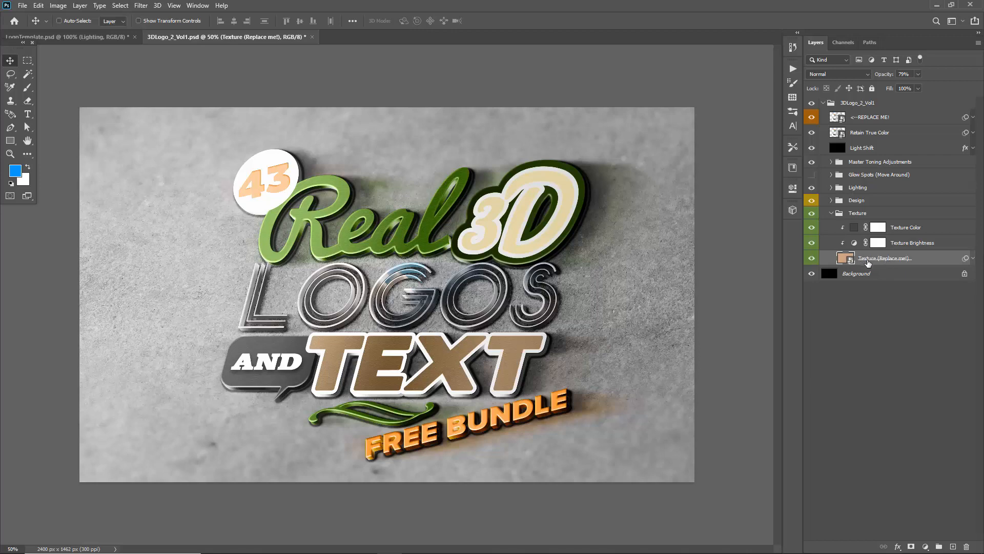
Replace the Texture (Replace me!) layer's contents, browsing into the Textures folder
right_click(885, 257)
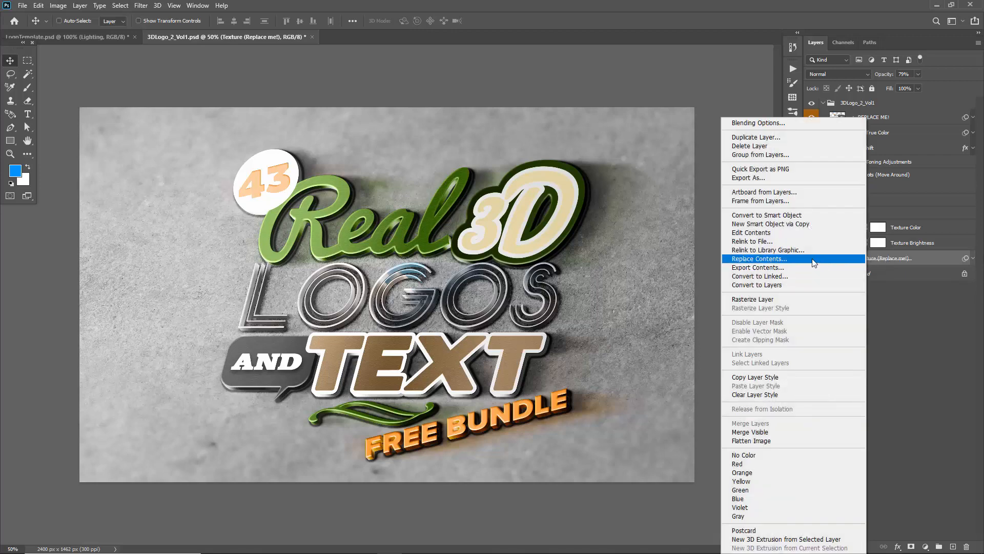
left_click(758, 258)
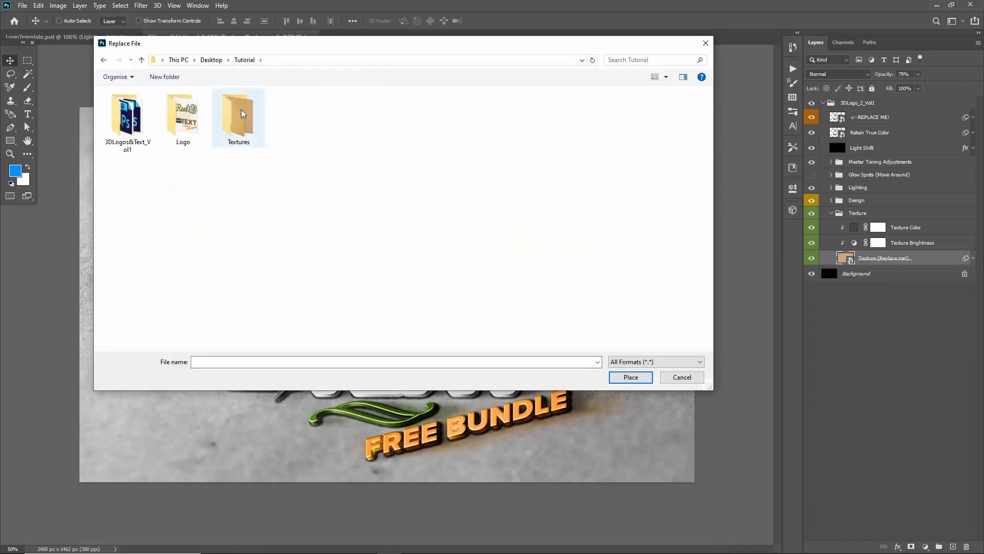
double_click(238, 113)
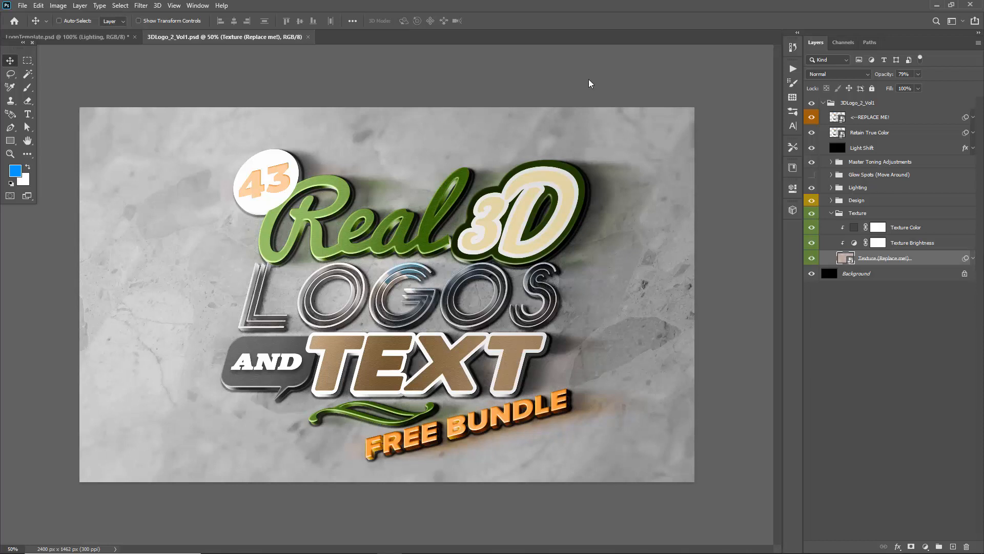
mouse_move(618, 92)
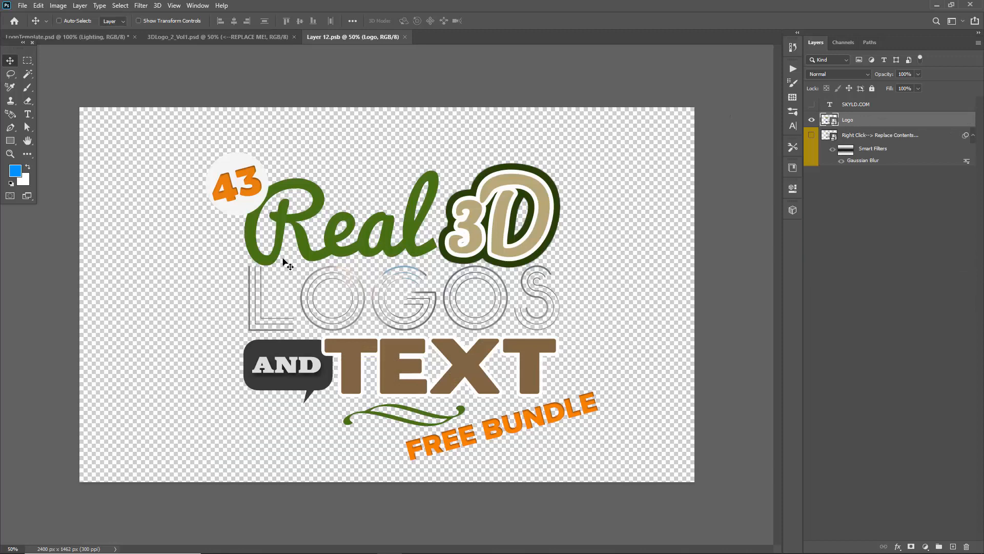
mouse_move(426, 152)
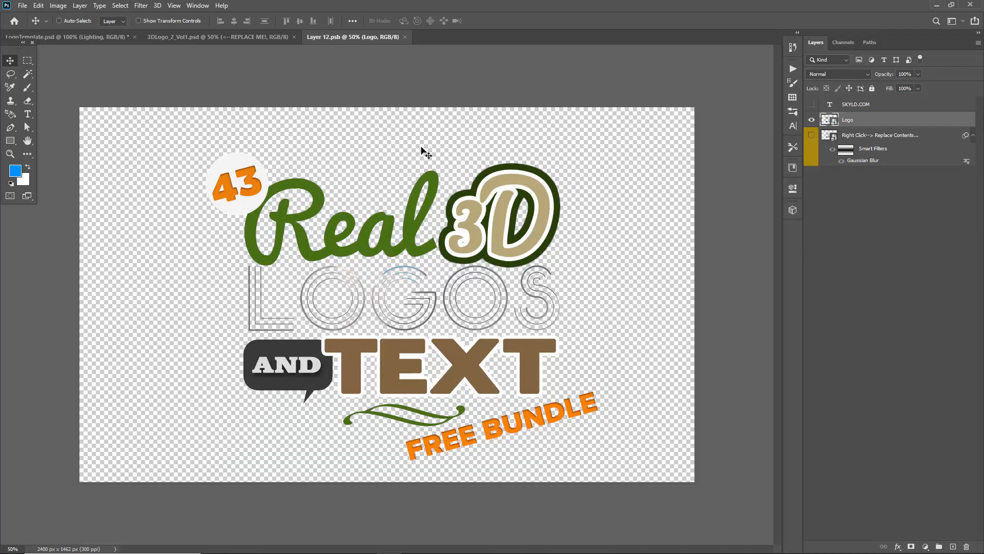
Close the Layer 12.psb contents tab to return to the marble logo mockup
left_click(214, 37)
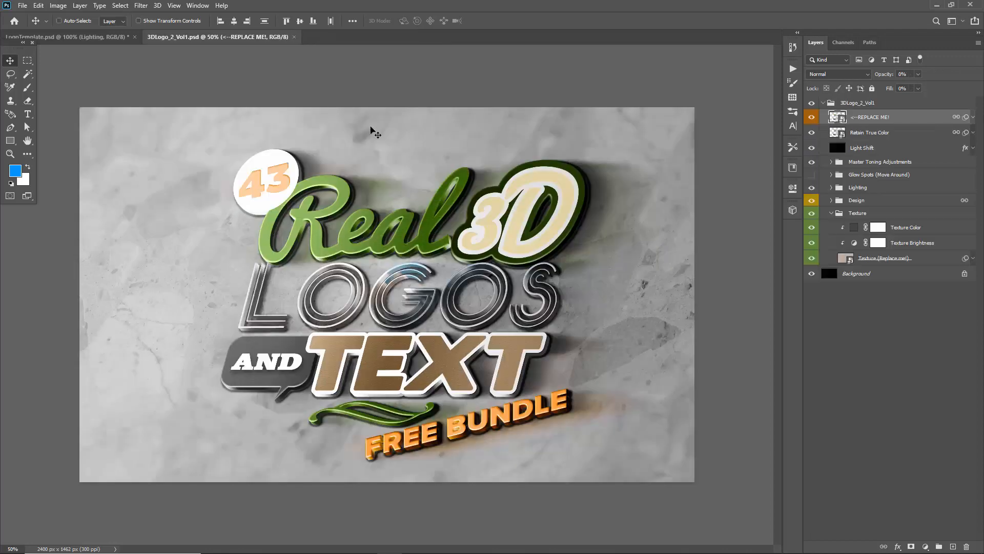